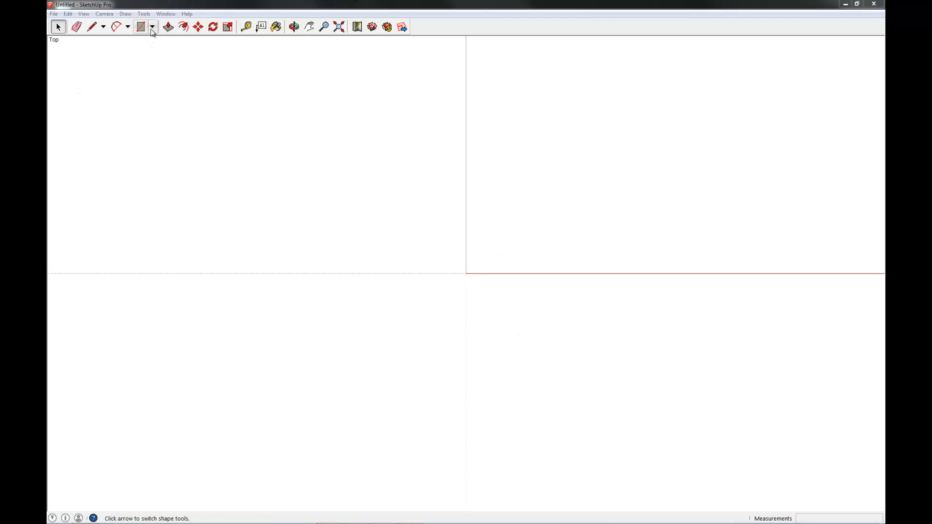
- Draw a large rectangle on the ground plane by placing two corners
left_click(142, 26)
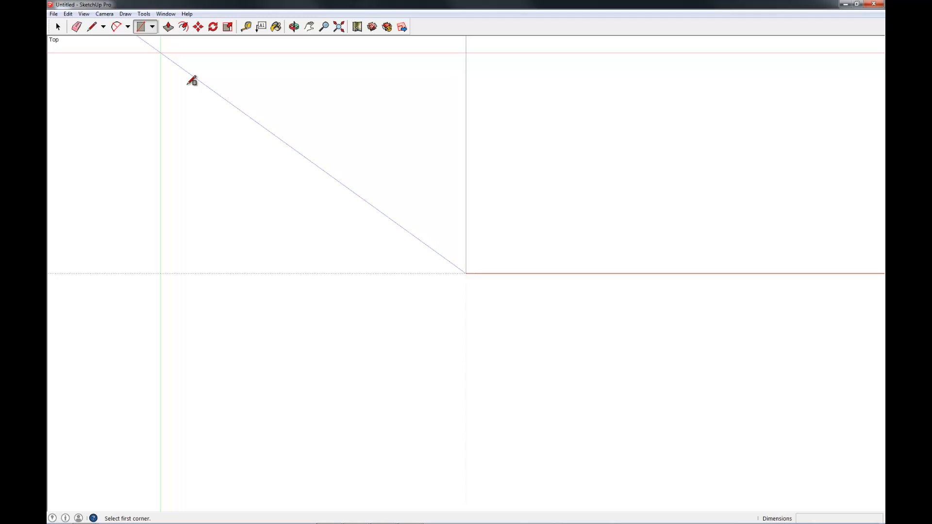
left_click(466, 273)
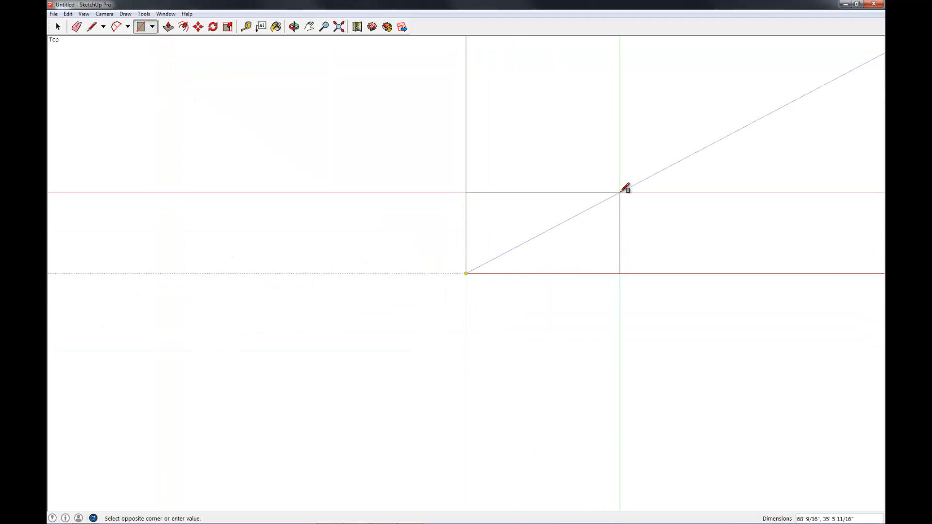
left_click(621, 197)
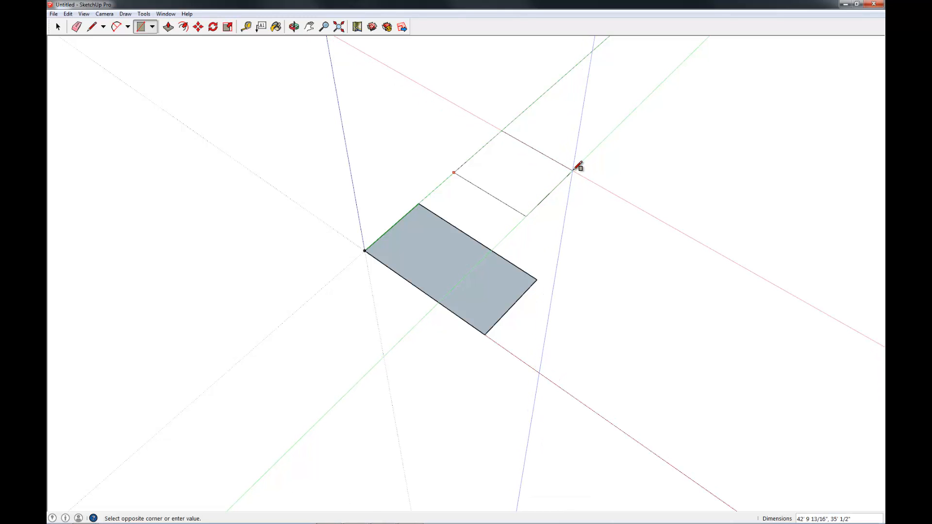
- Draw a small square rectangle sized 120,120 beside the large one
type("120,120")
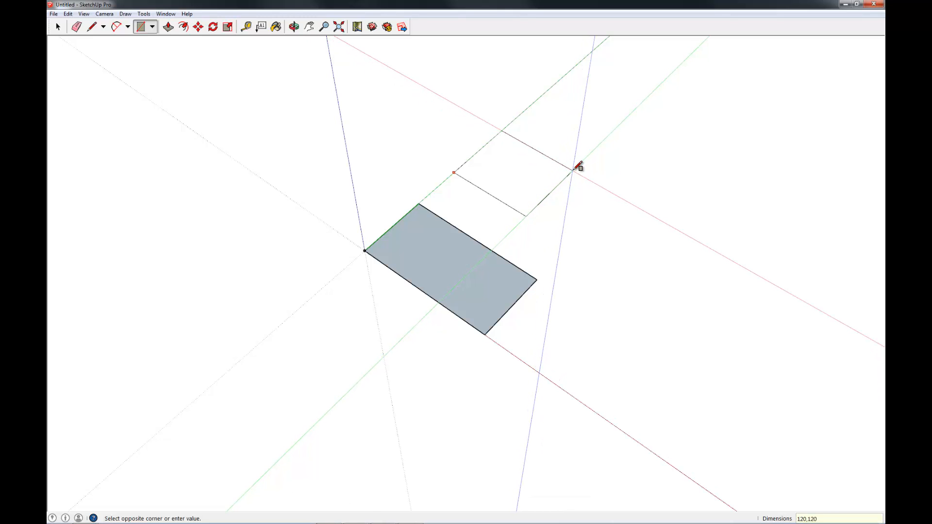
left_click(573, 166)
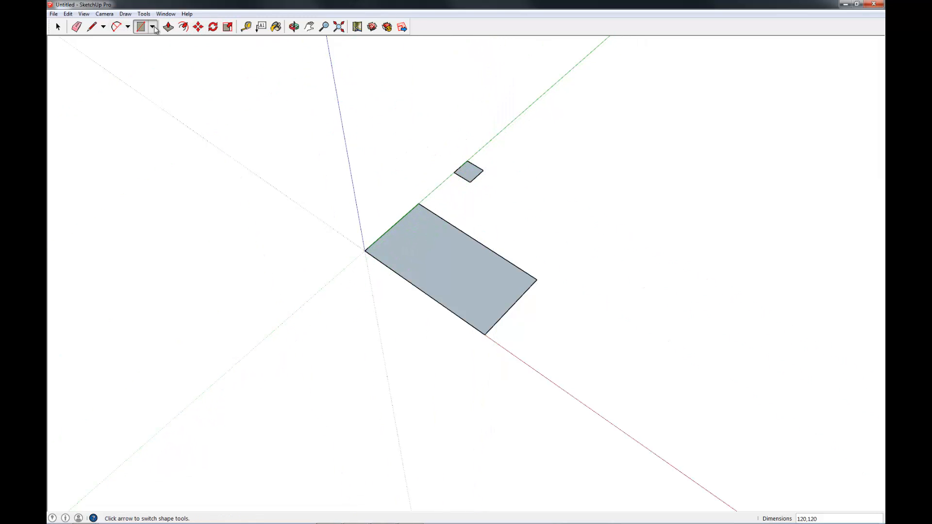
- Draw a hexagon, a triangle and a heptagon with the Polygon tool from Draw > Shapes
left_click(152, 26)
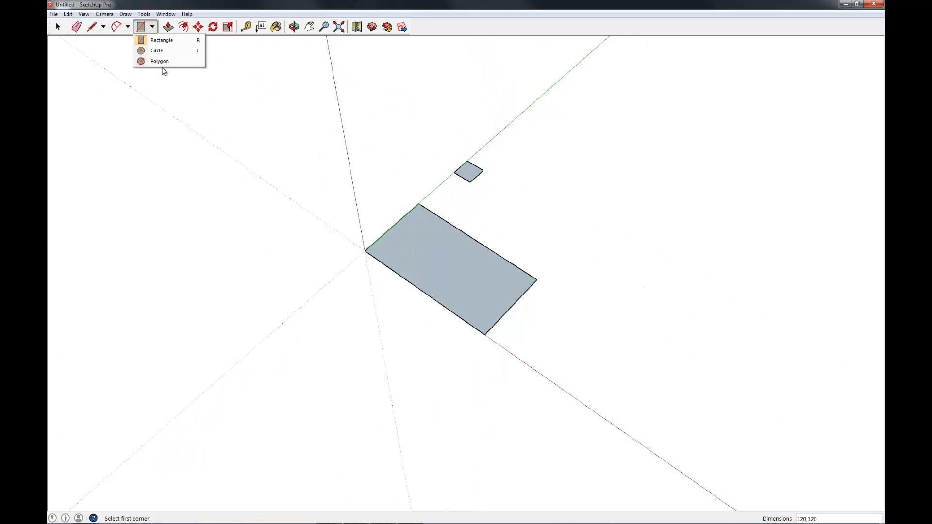
left_click(153, 27)
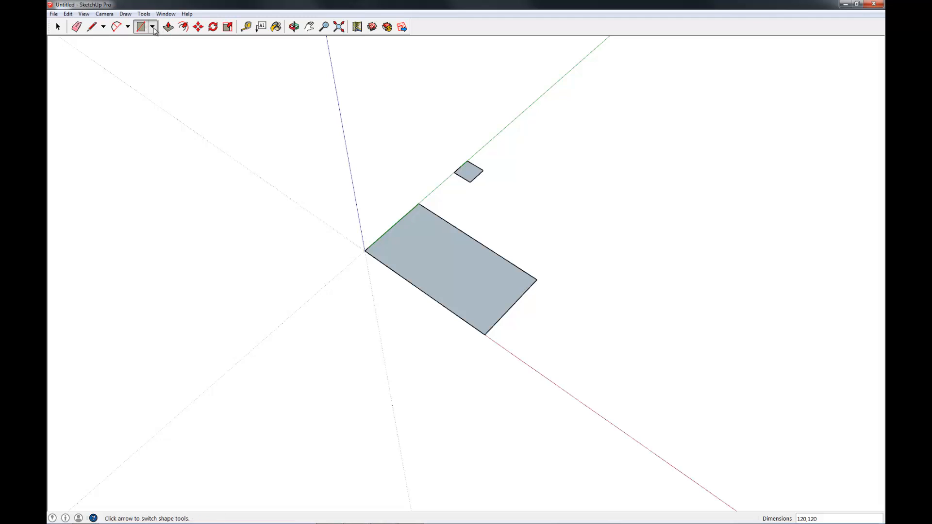
left_click(153, 26)
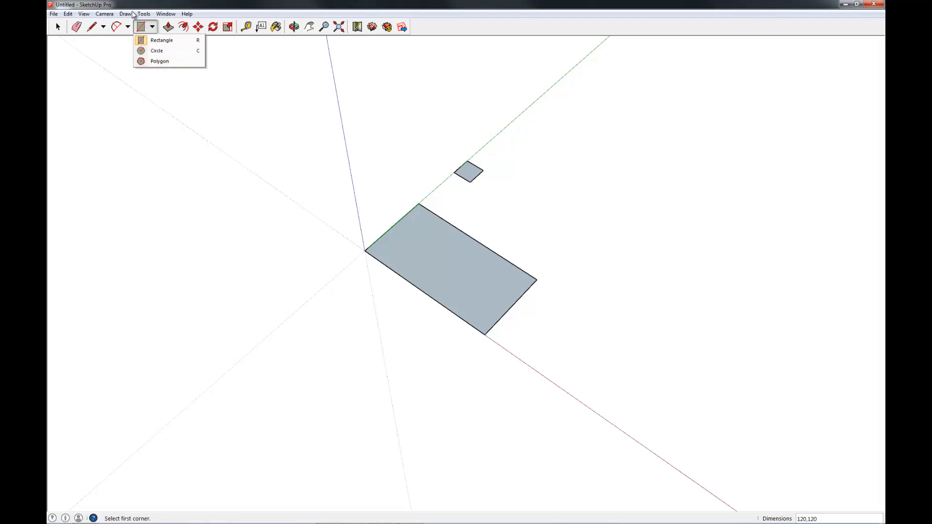
left_click(144, 12)
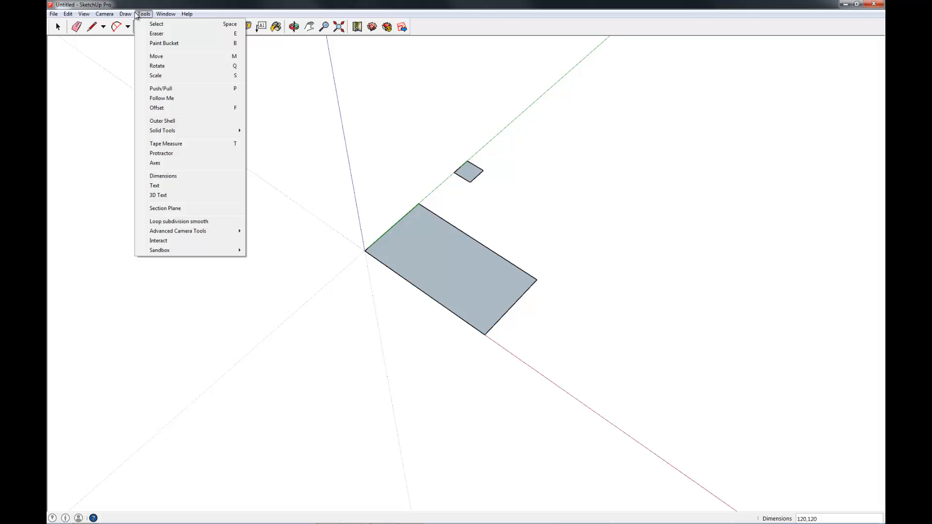
left_click(125, 14)
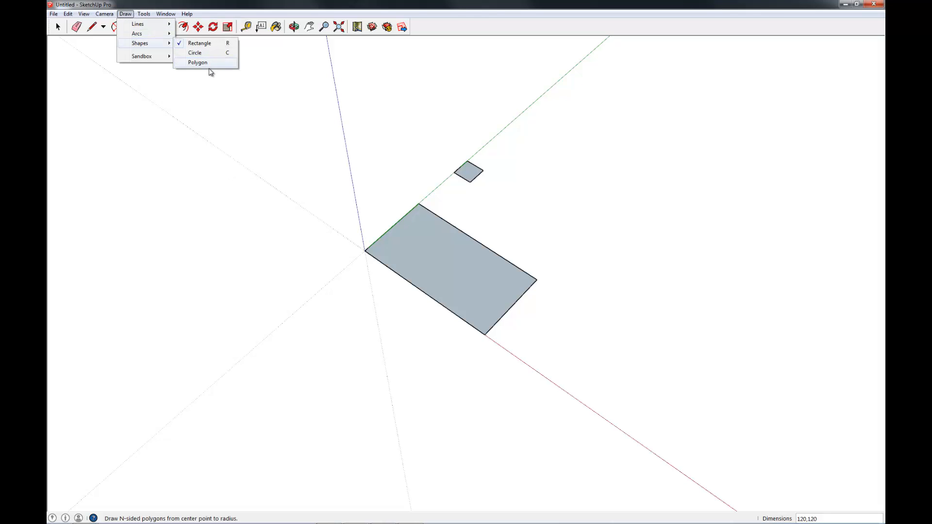
left_click(197, 62)
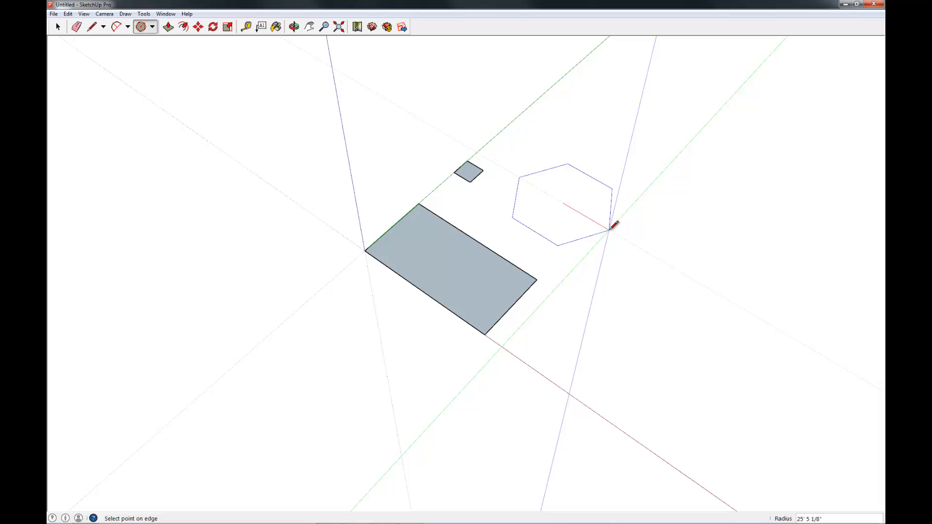
mouse_move(613, 226)
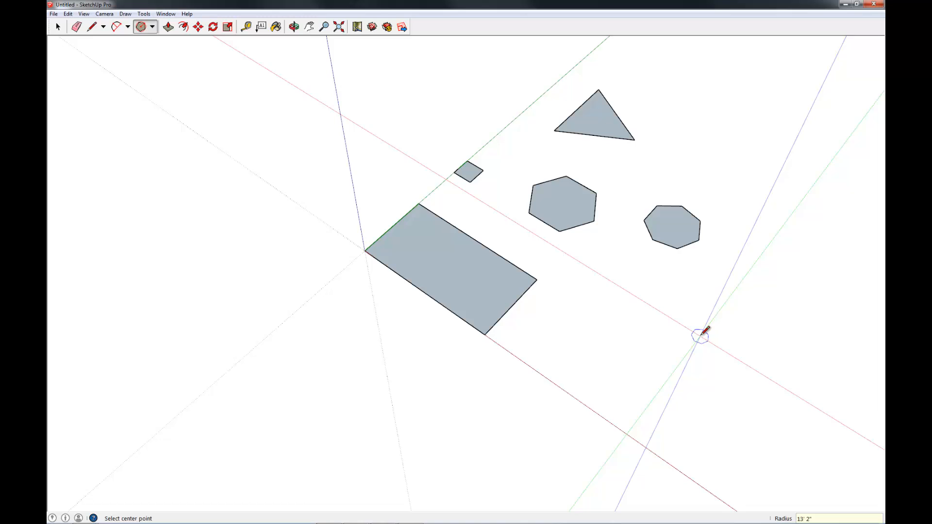
- Draw star-shaped lines across the heptagon with the Line tool
left_click(92, 26)
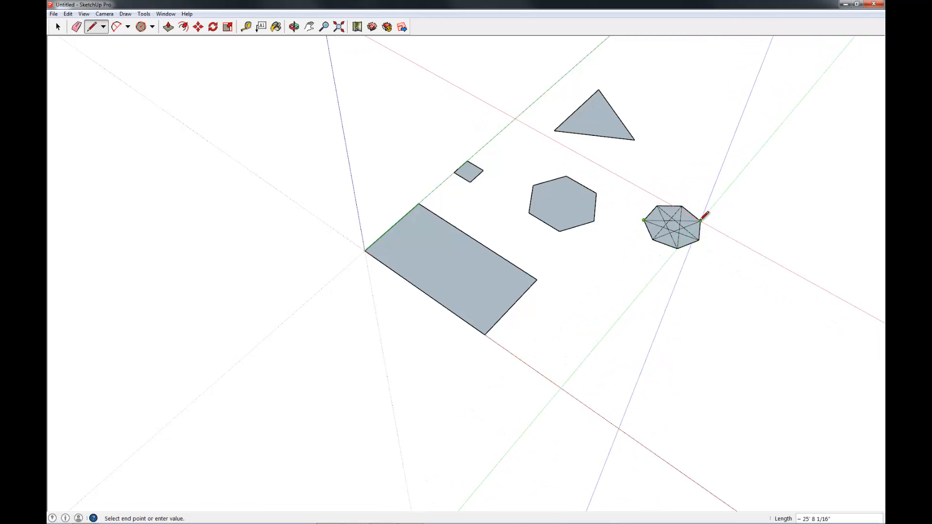
left_click(293, 26)
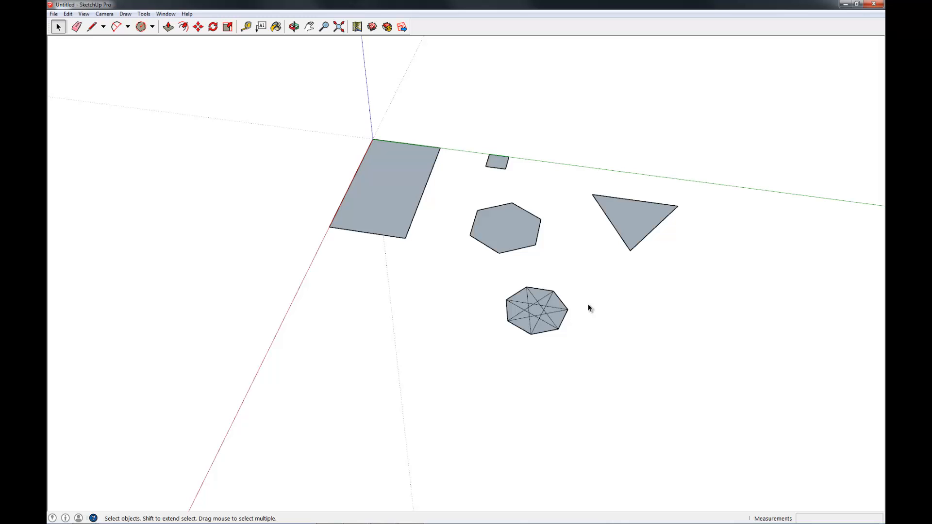
mouse_move(125, 35)
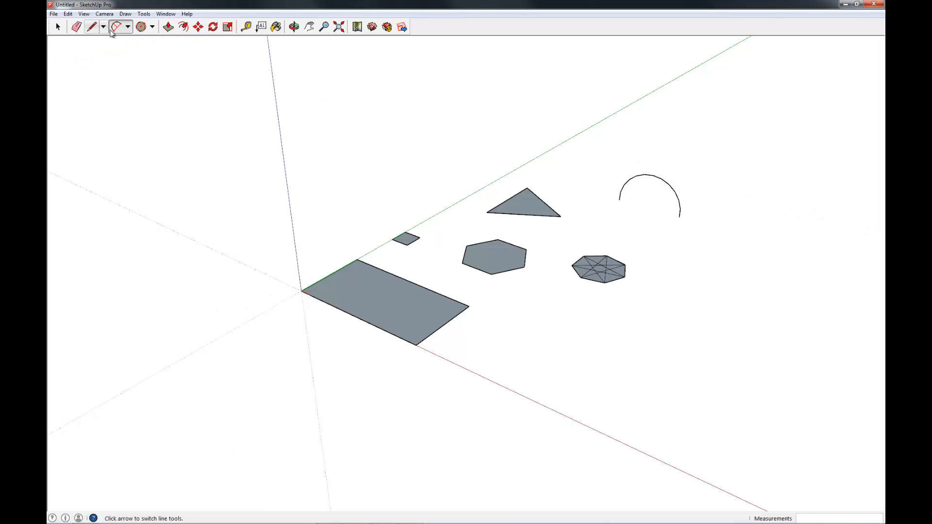
mouse_move(128, 27)
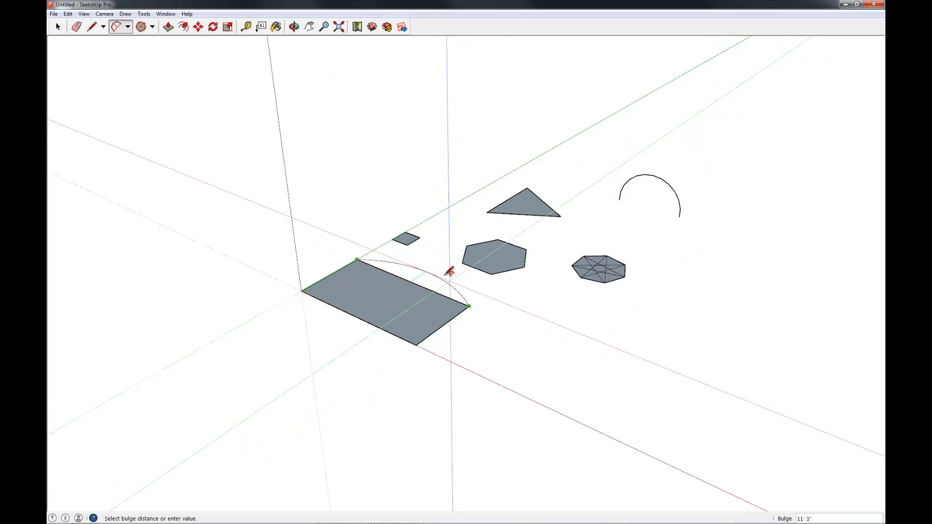
mouse_move(440, 256)
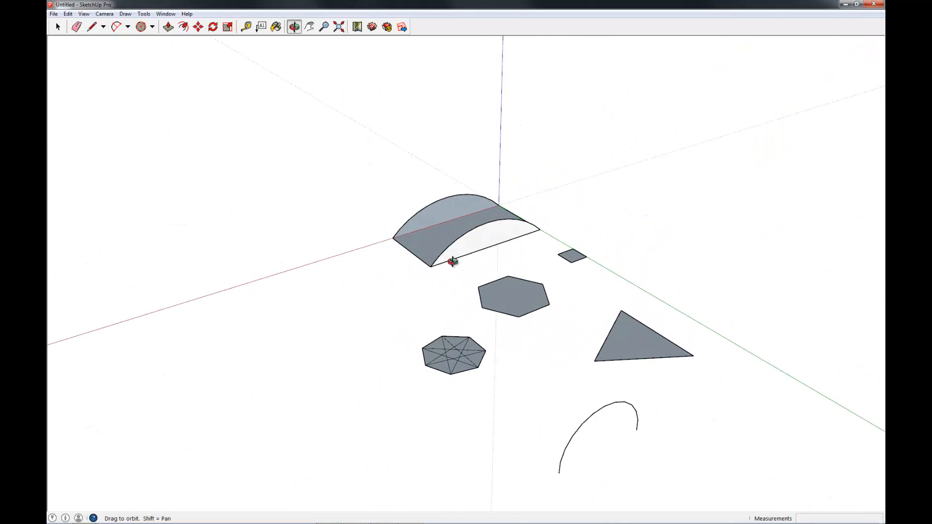
- Orbit to inspect the arched curved surface made from the large rectangle
left_click_drag(451, 261, 499, 314)
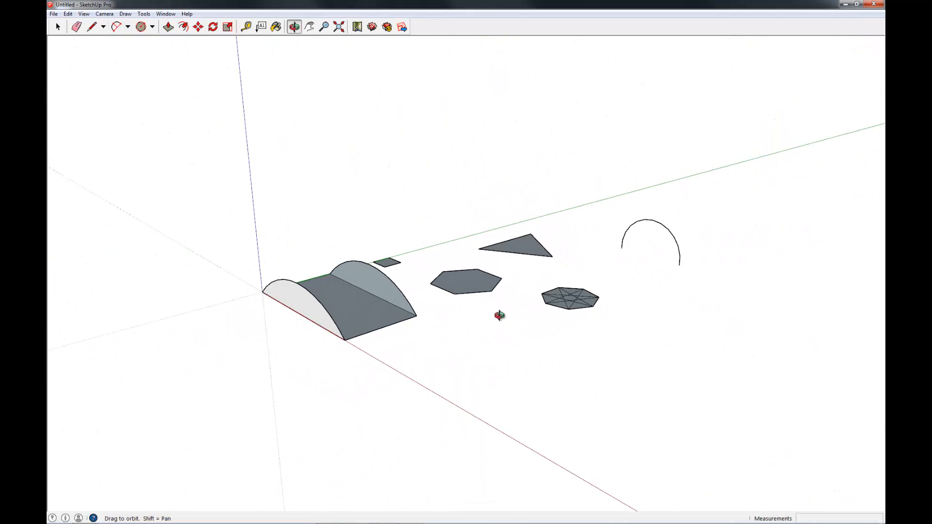
left_click(118, 26)
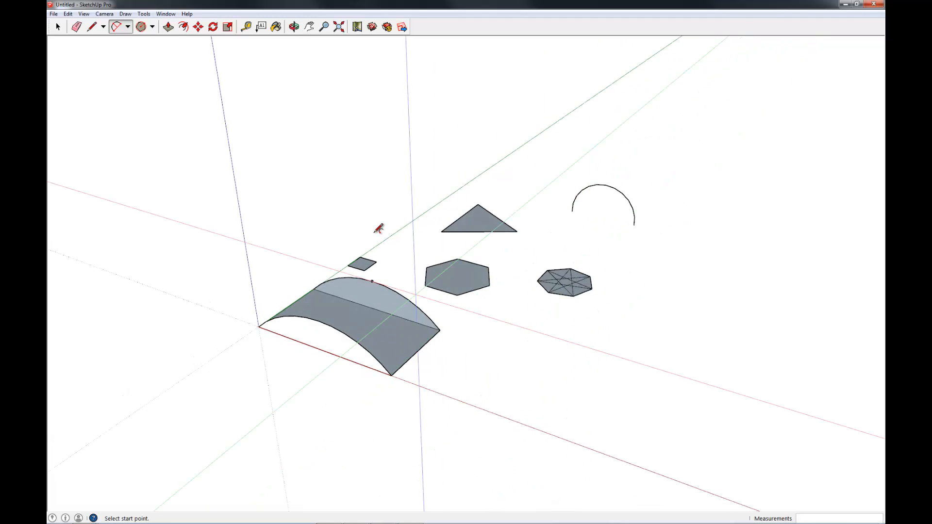
left_click(141, 26)
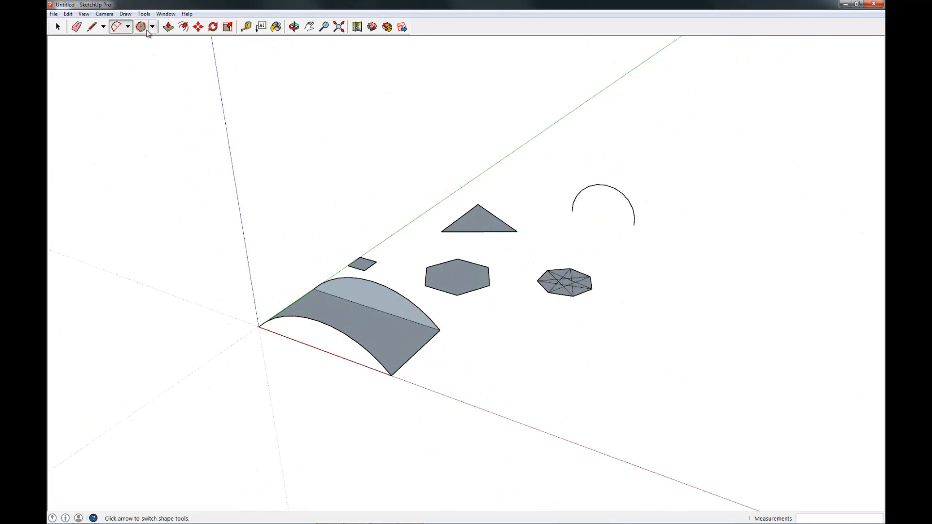
- Draw a filled 12-sided circle on the ground below and right of the heptagon
left_click(153, 26)
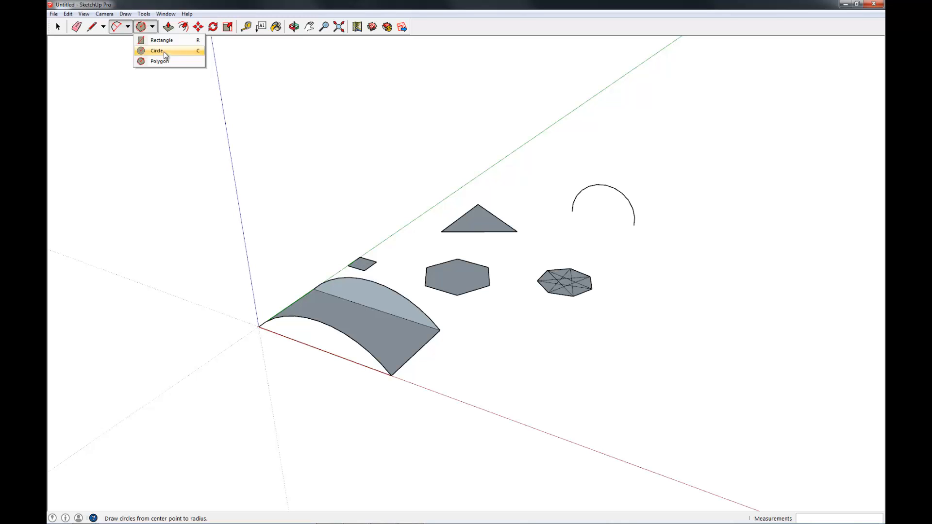
left_click(157, 49)
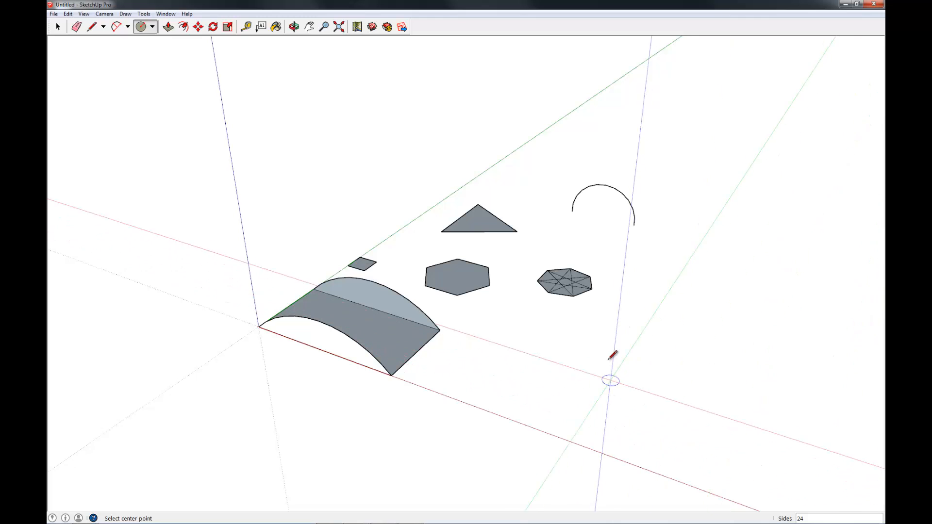
mouse_move(600, 350)
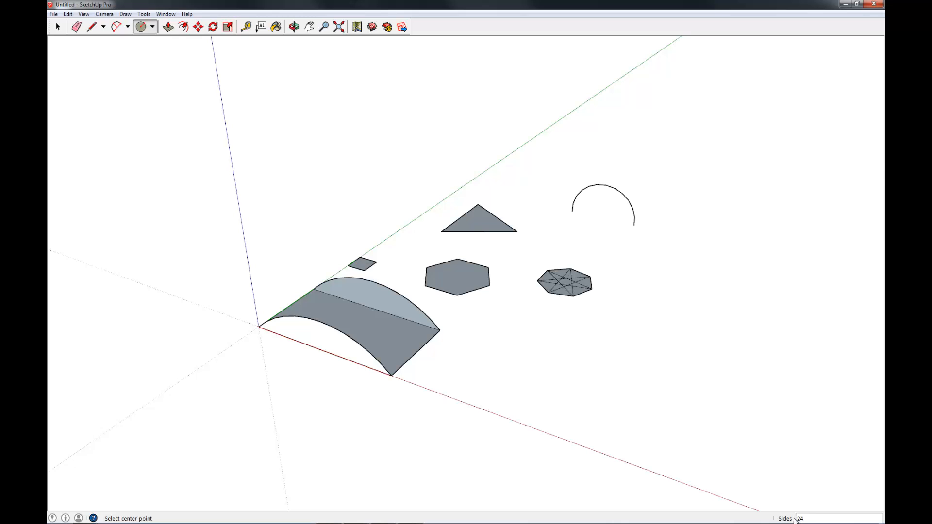
mouse_move(647, 322)
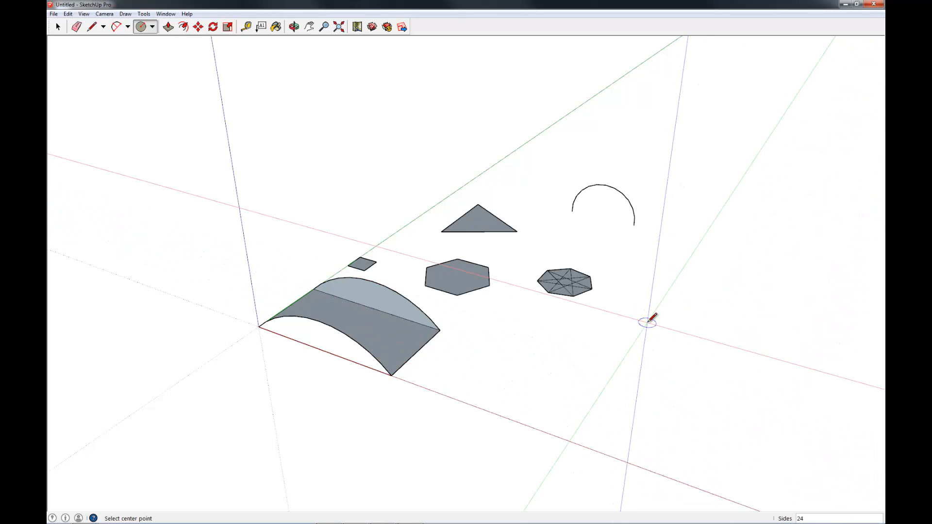
type("12")
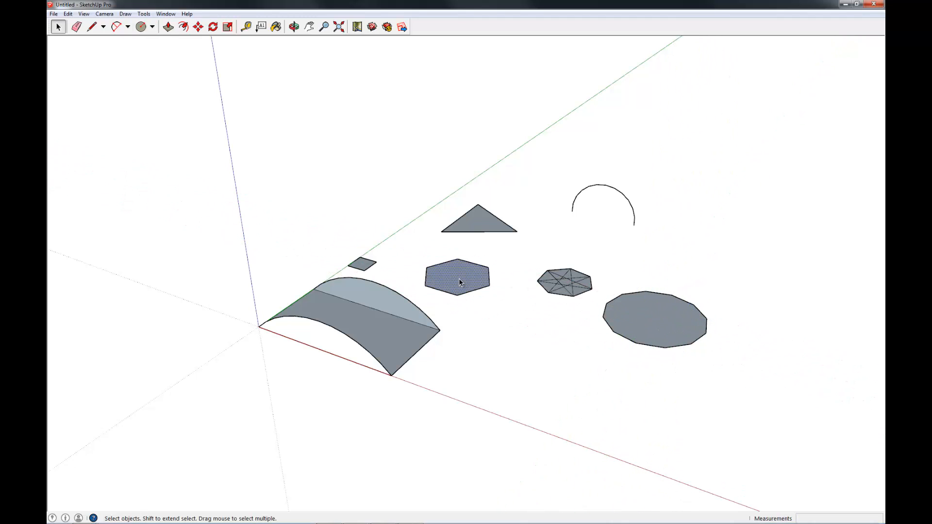
left_click(654, 321)
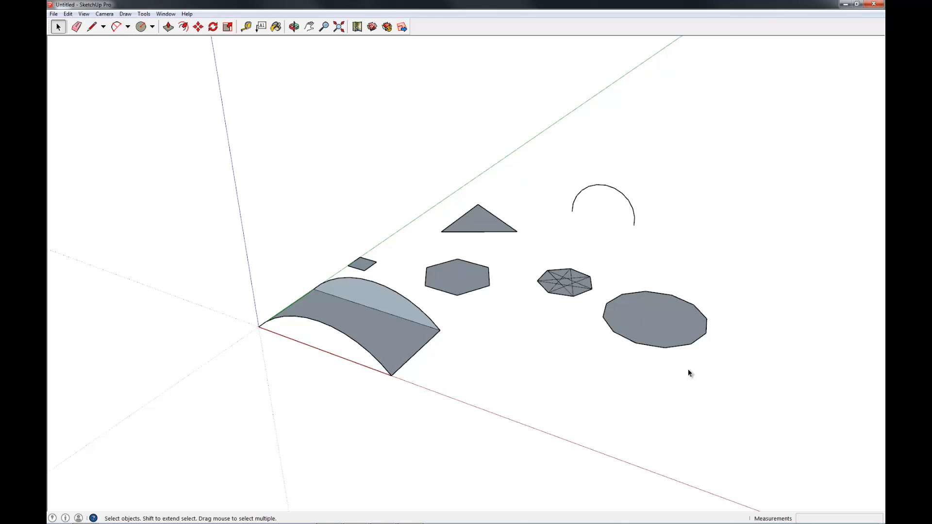
left_click(653, 321)
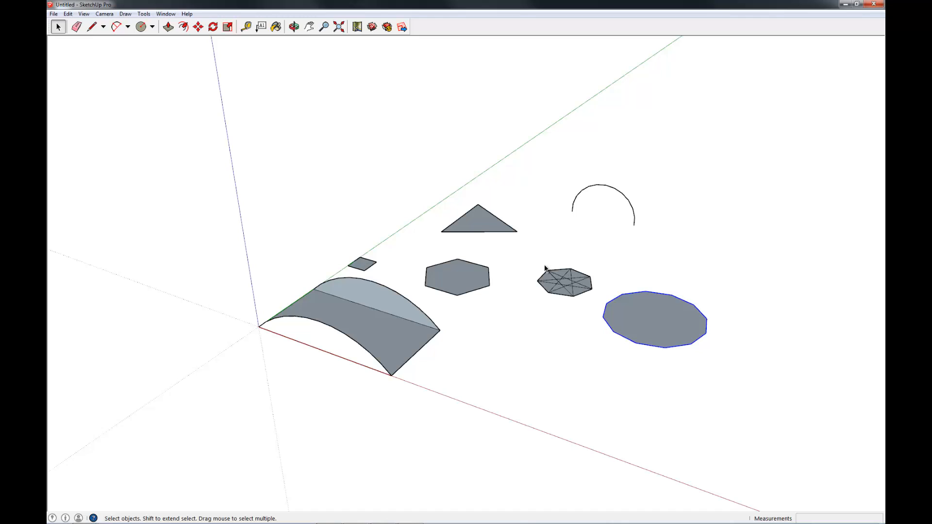
left_click(707, 287)
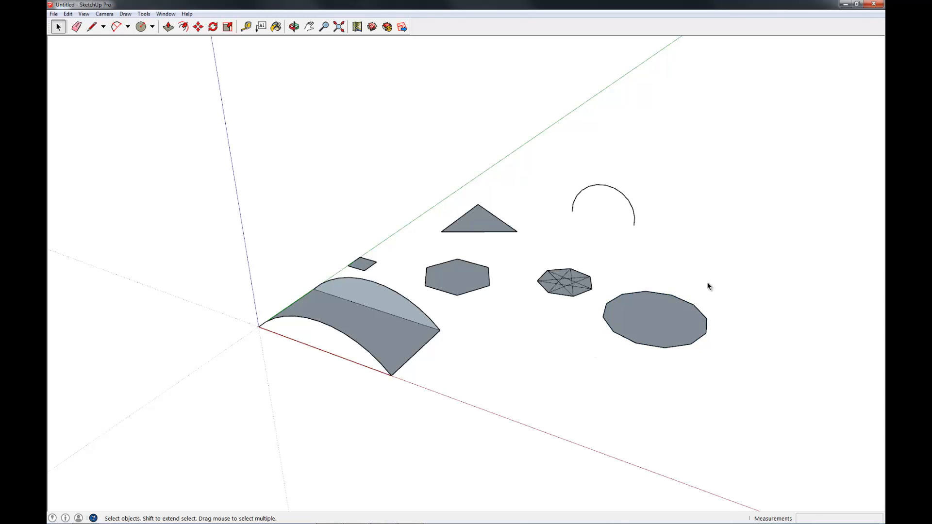
mouse_move(698, 290)
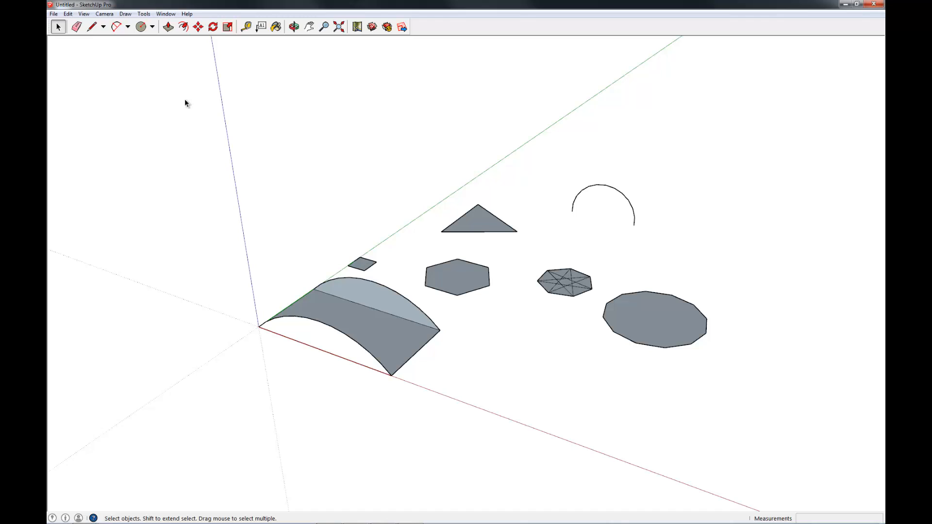
mouse_move(229, 120)
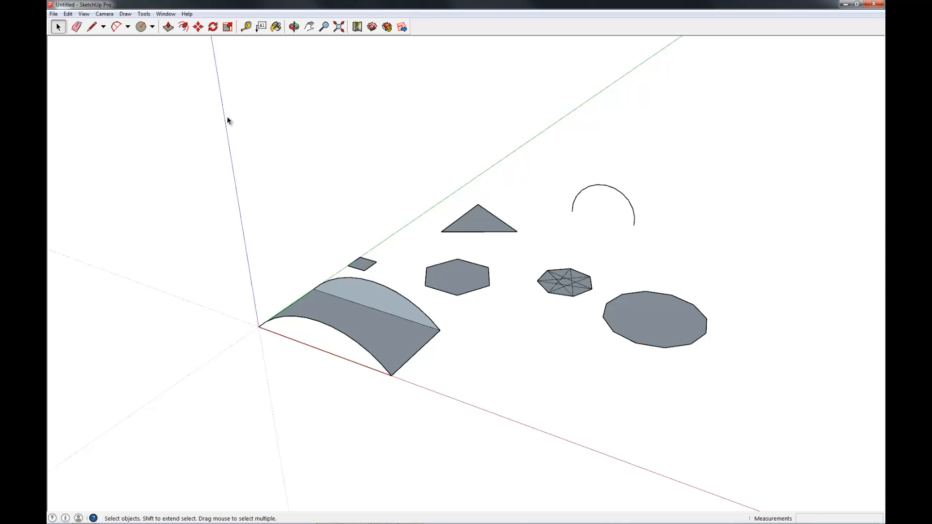
mouse_move(531, 194)
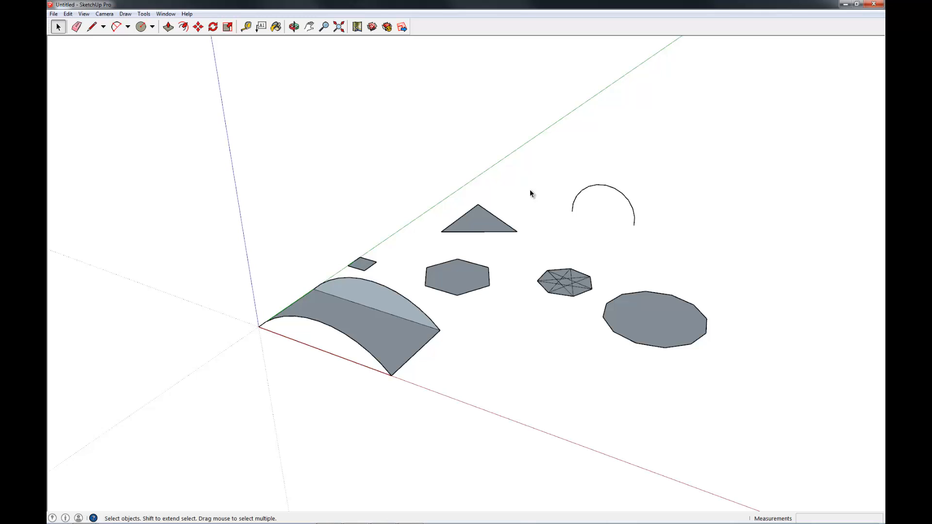
mouse_move(588, 210)
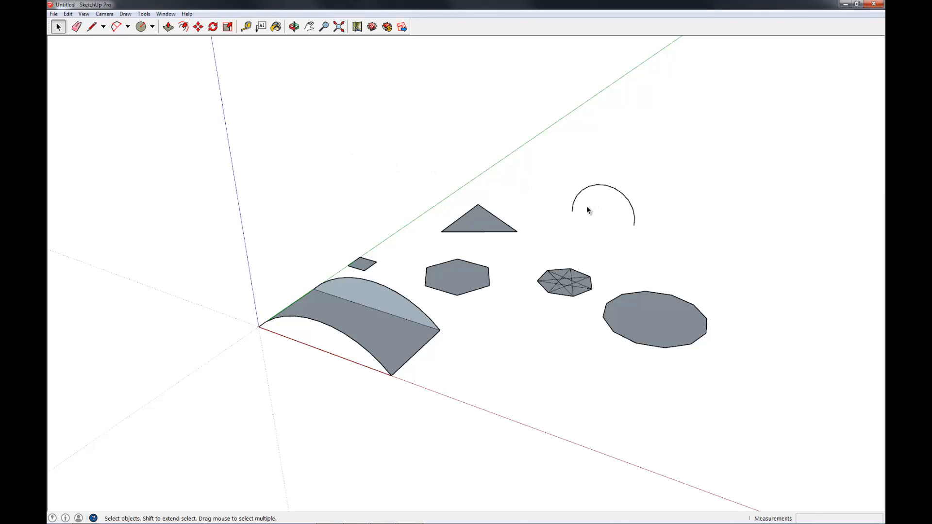
mouse_move(339, 223)
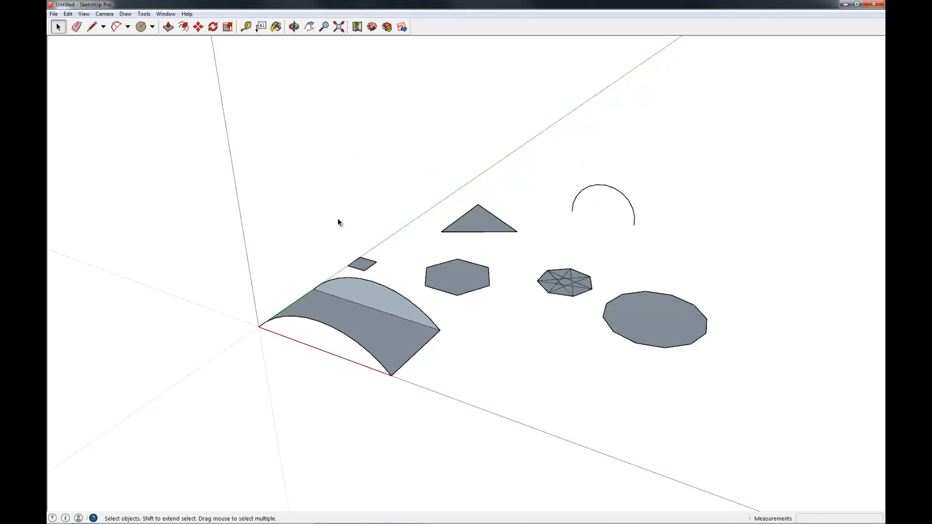
mouse_move(623, 159)
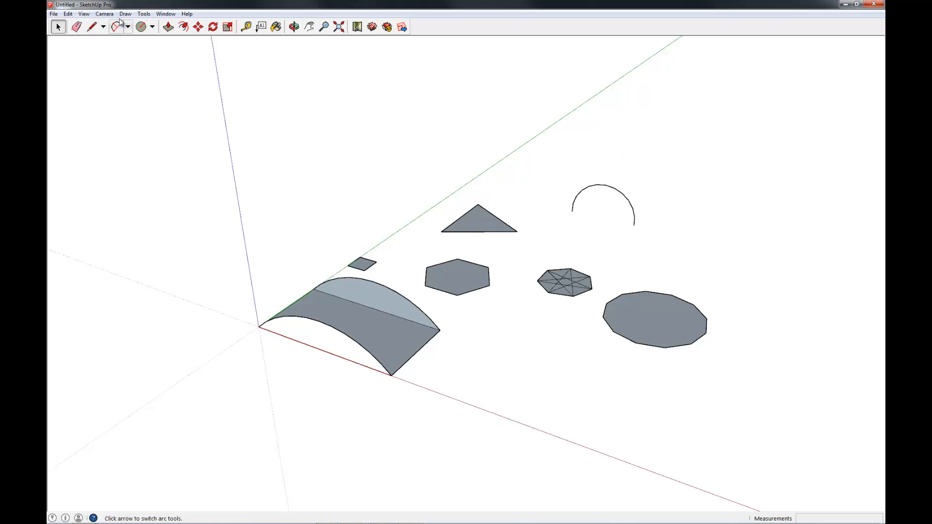
left_click(125, 14)
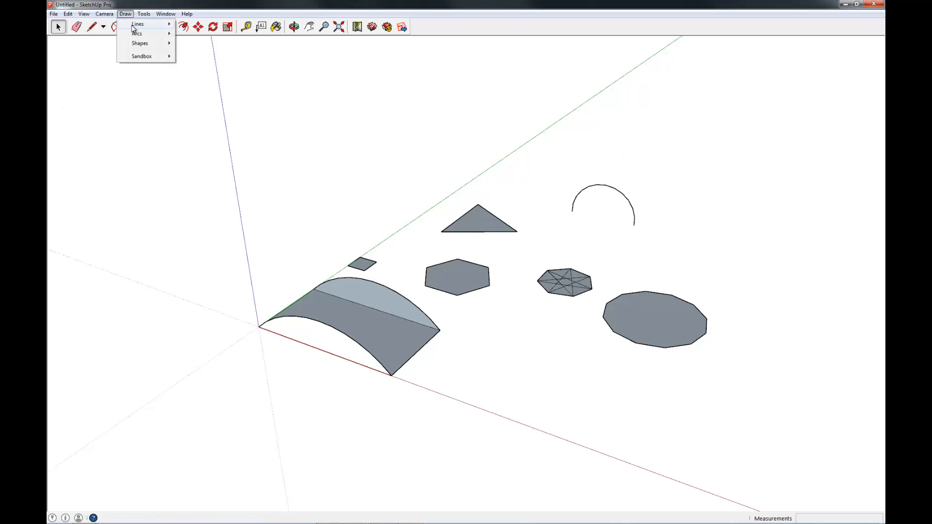
mouse_move(137, 33)
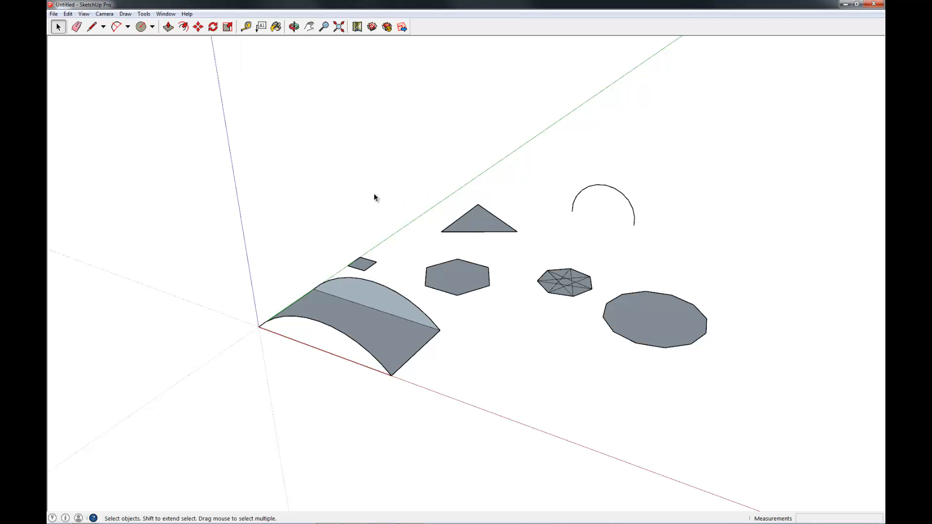
mouse_move(269, 4)
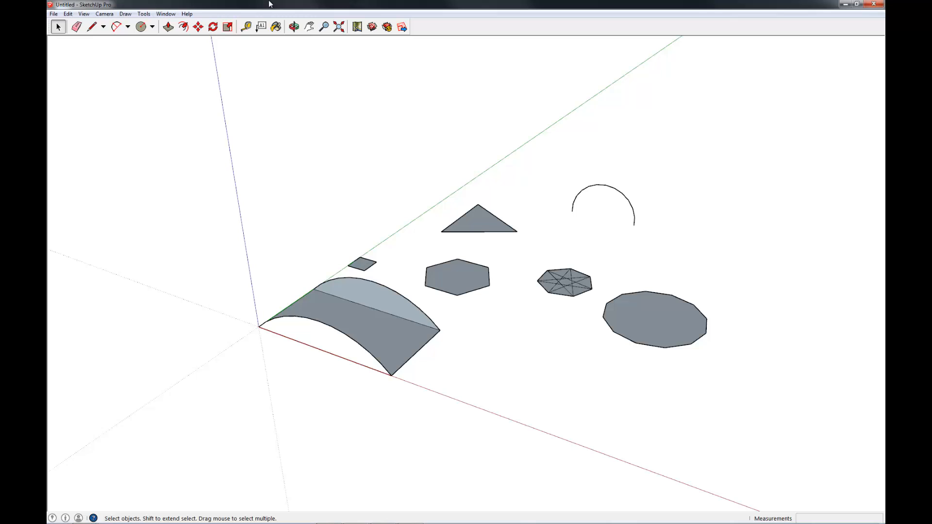
mouse_move(496, 159)
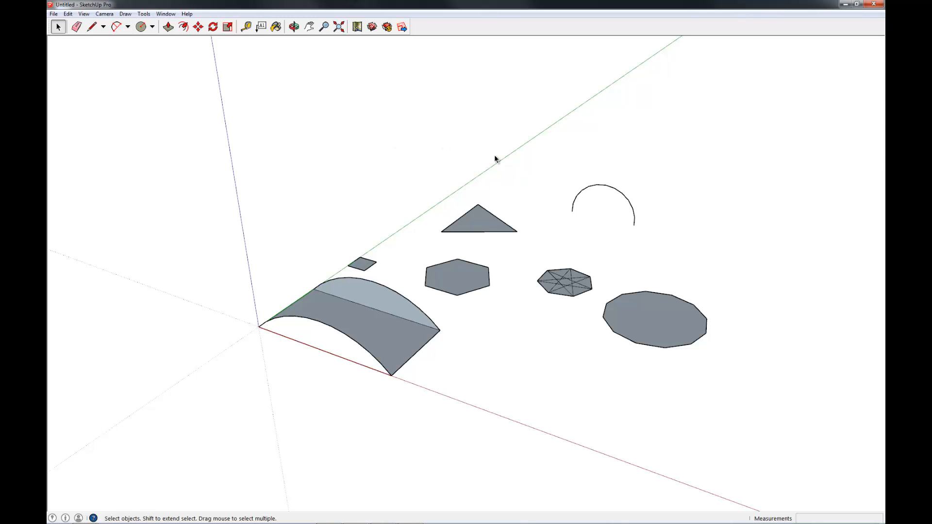
mouse_move(555, 184)
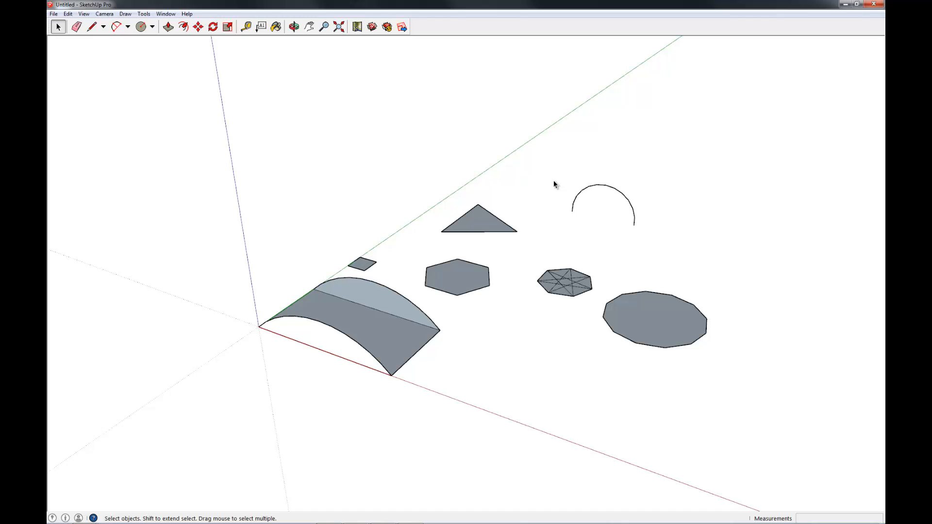
mouse_move(808, 332)
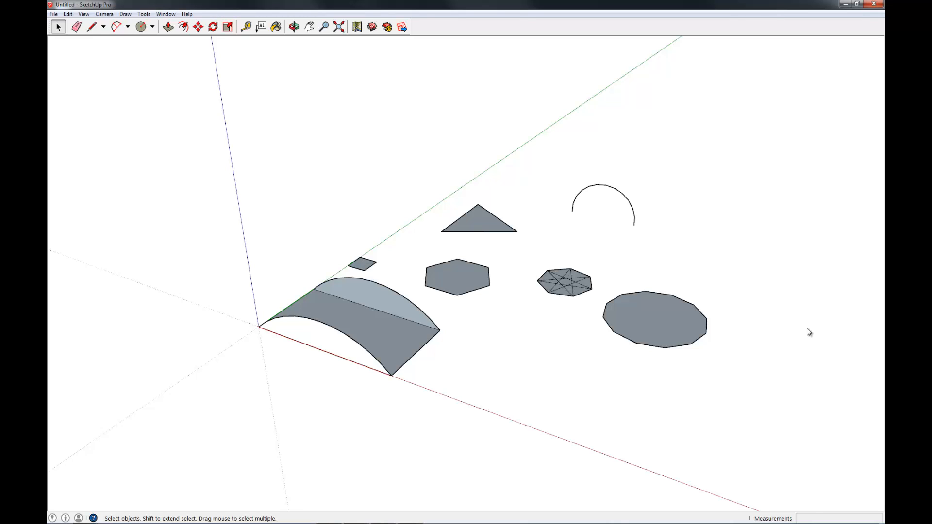